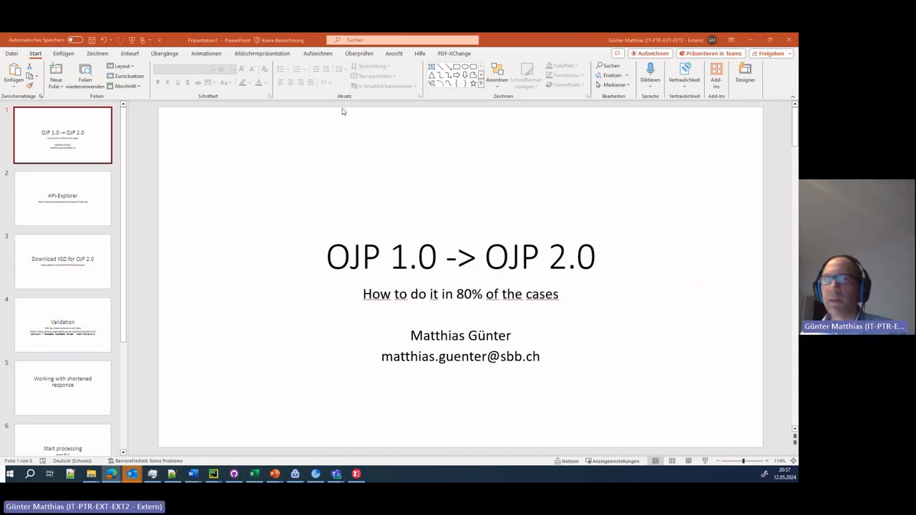
mouse_move(35, 194)
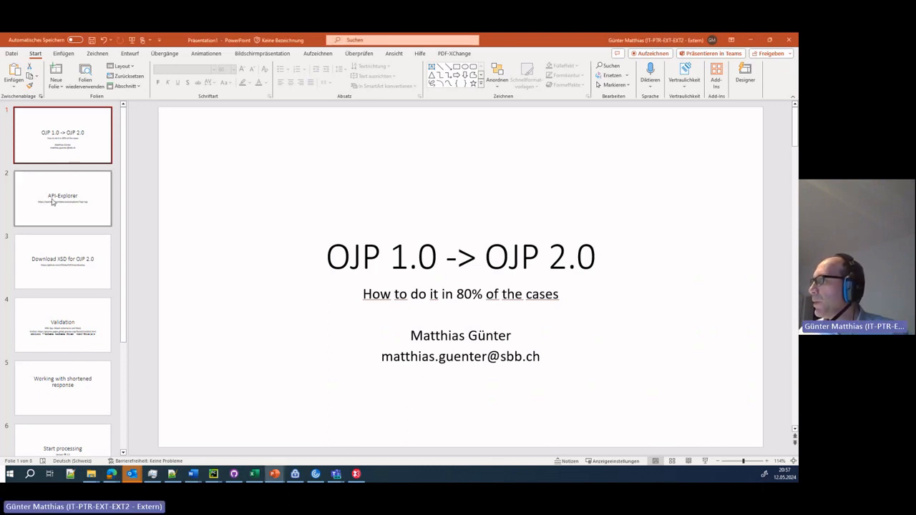
Step: Show slide 2, the API-Explorer slide, in PowerPoint
left_click(62, 199)
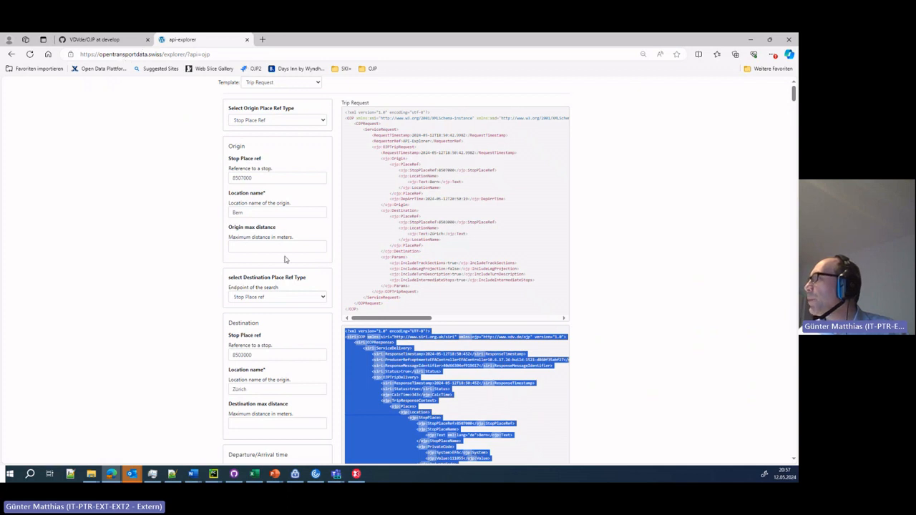
mouse_move(404, 306)
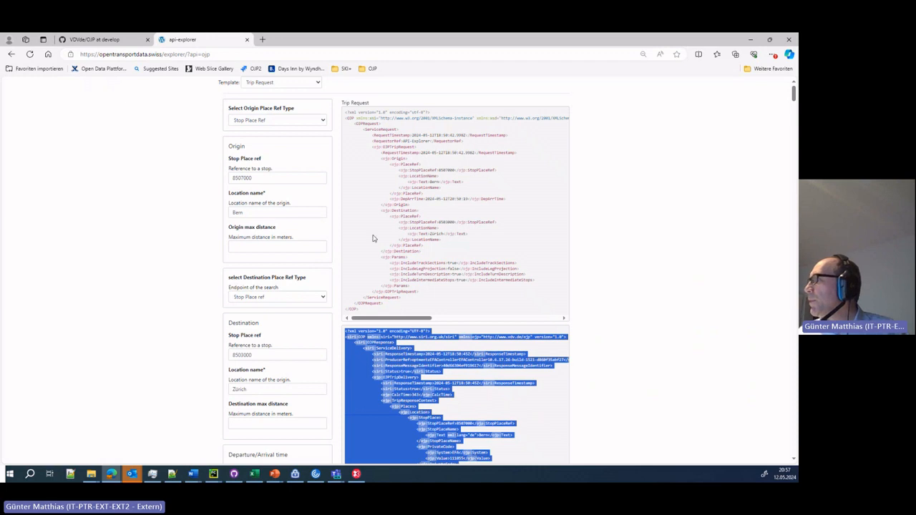
mouse_move(408, 296)
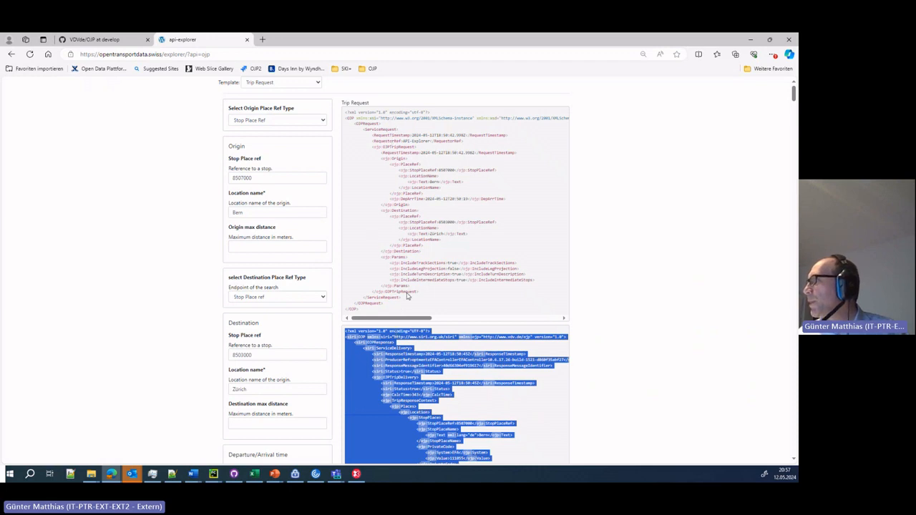
mouse_move(162, 294)
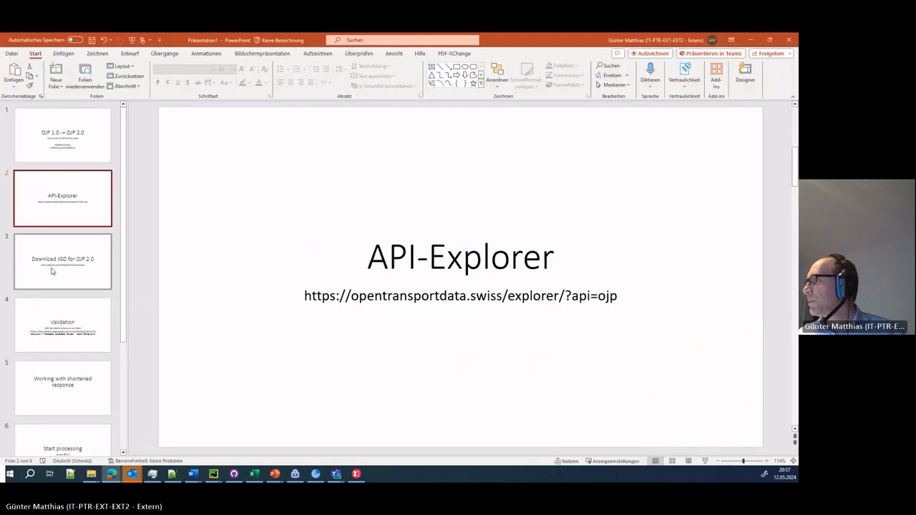
Step: View the Download XSD and Validation slides, then bring trrequest.xml up in XMLSpy
left_click(62, 263)
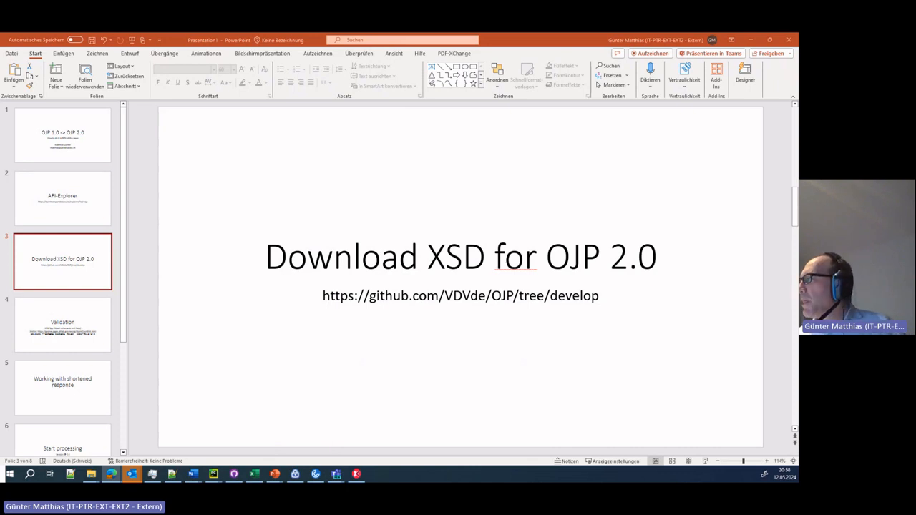
left_click(63, 324)
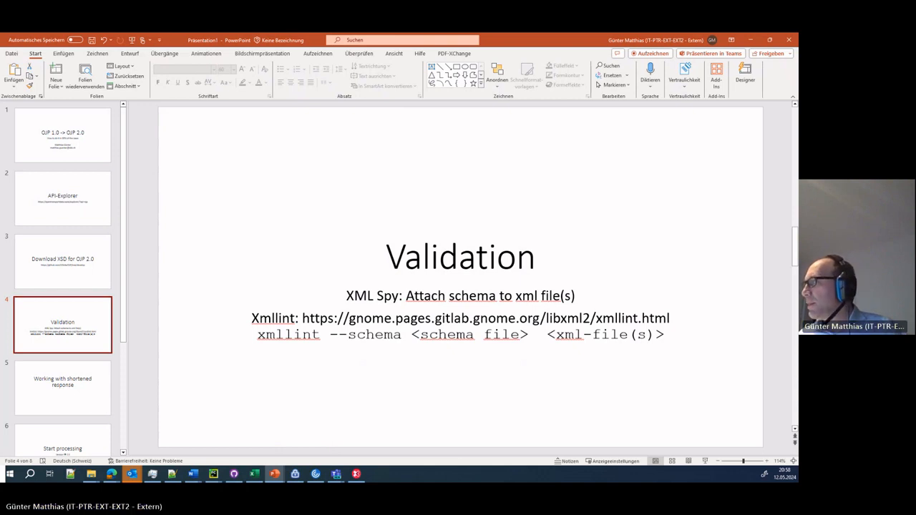
left_click(63, 388)
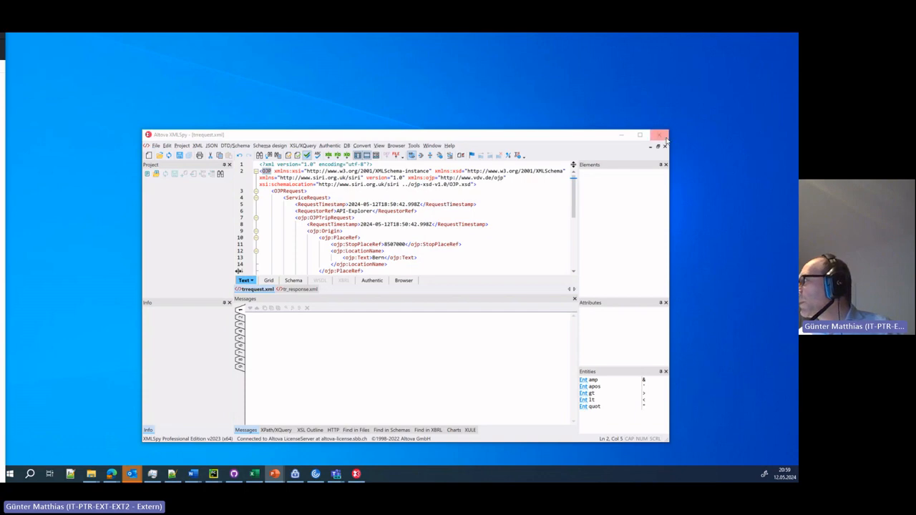
Step: Assign OJP4\OJP.xsd as the schema of trrequest.xml, replacing the existing assignment
left_click(640, 135)
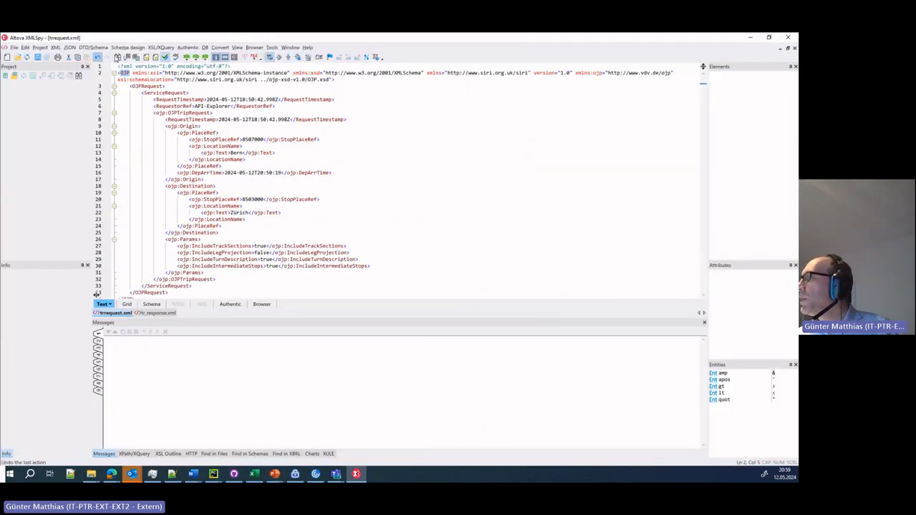
left_click(128, 49)
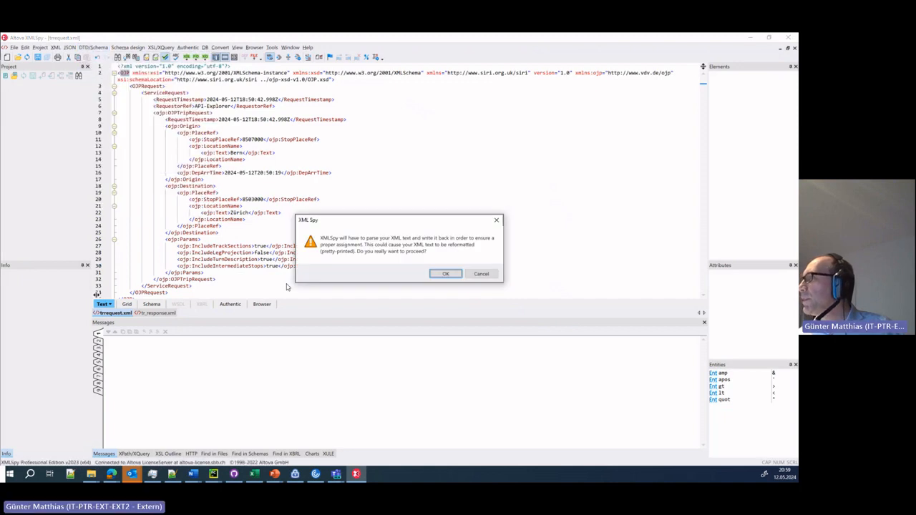
left_click(445, 273)
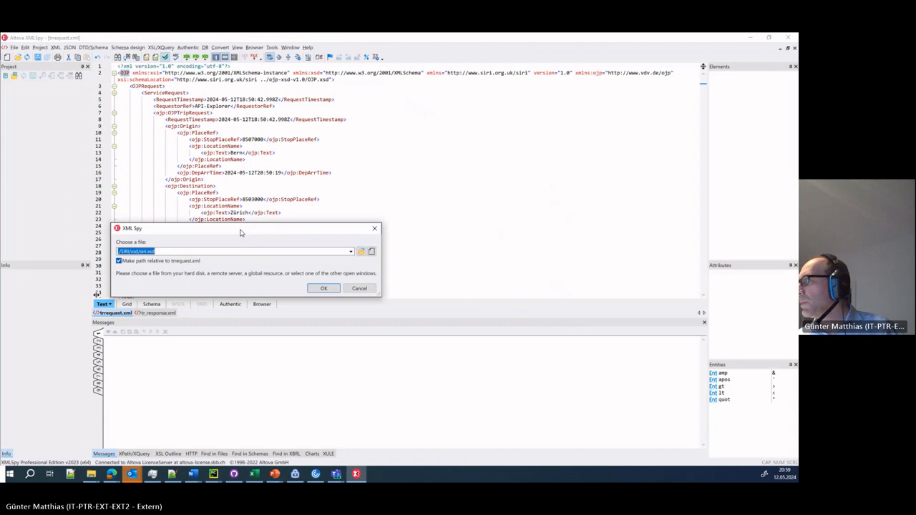
left_click_drag(241, 228, 262, 209)
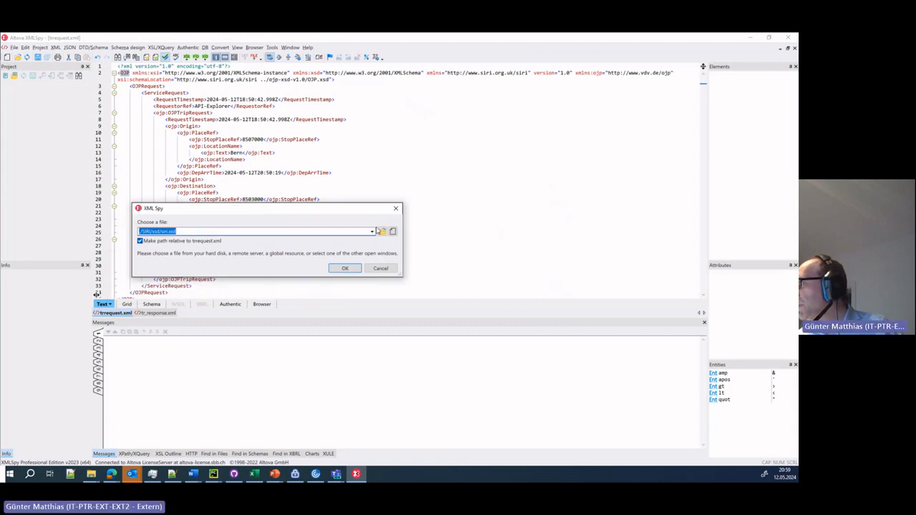
mouse_move(383, 231)
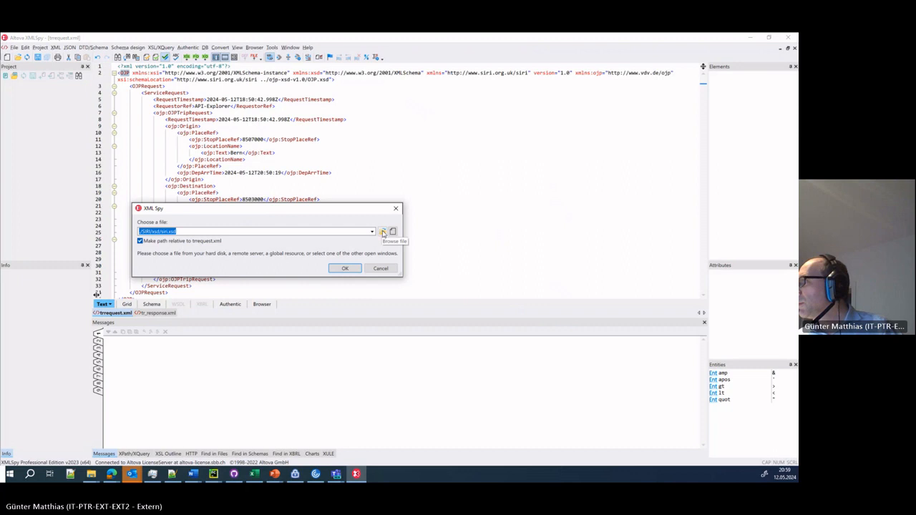
left_click(391, 232)
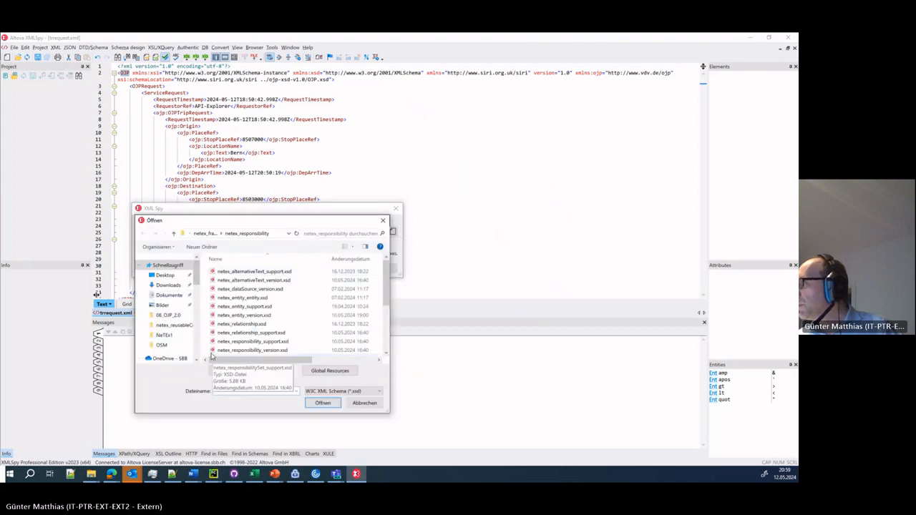
left_click(209, 233)
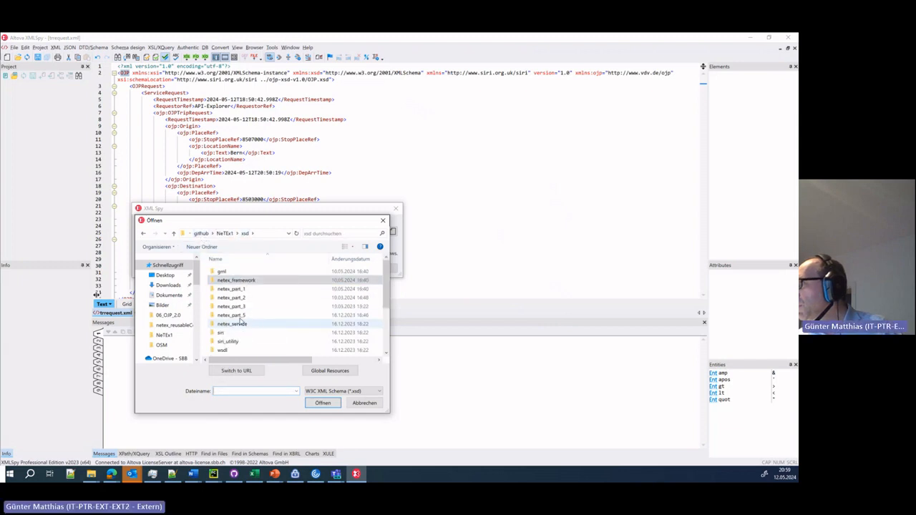
mouse_move(230, 306)
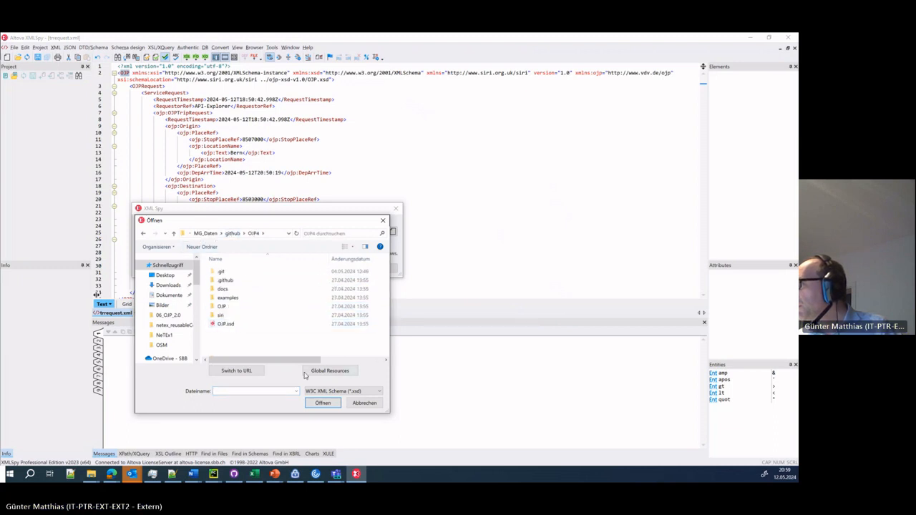
left_click(227, 324)
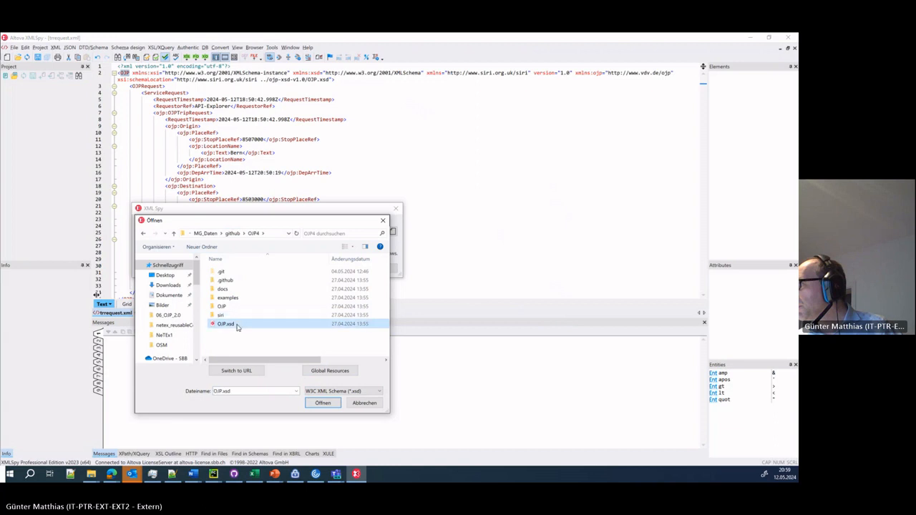
left_click(323, 403)
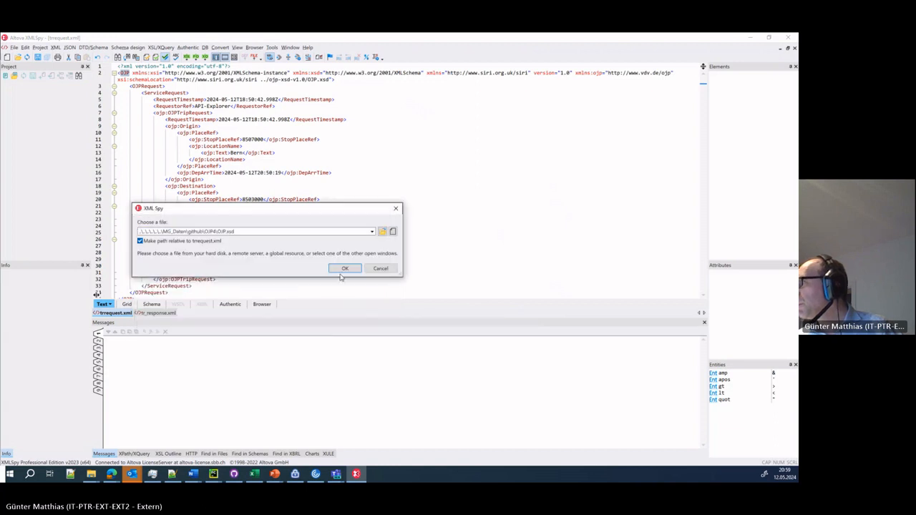
left_click(346, 269)
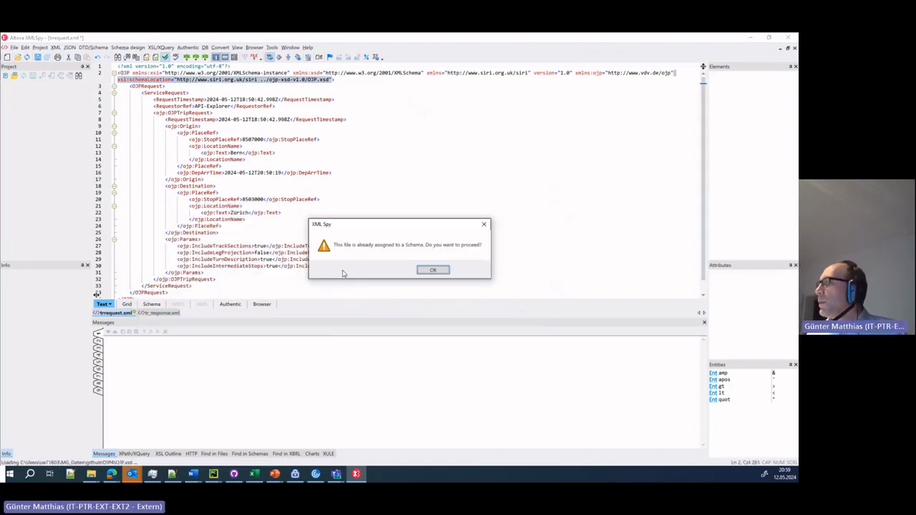
left_click(433, 270)
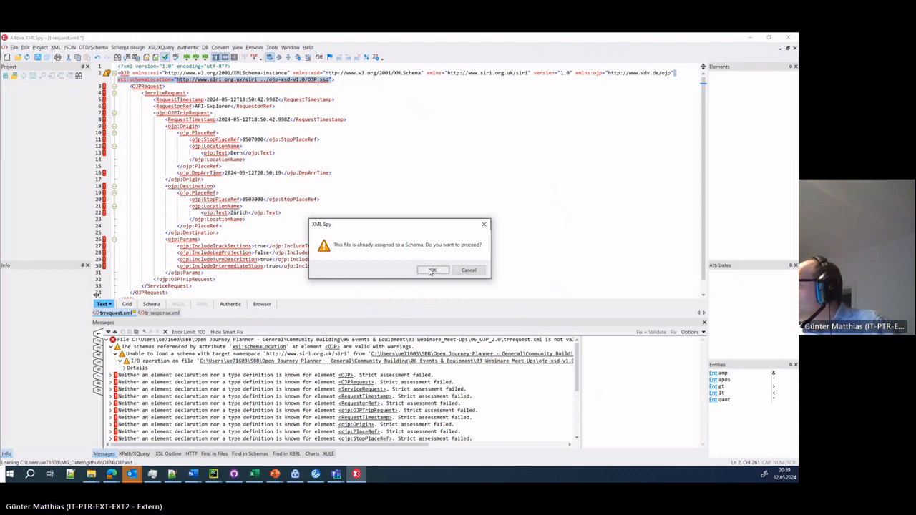
Step: Confirm the schema replacement, then bring up the Start processing slide on version 2.0 and siri
left_click(432, 270)
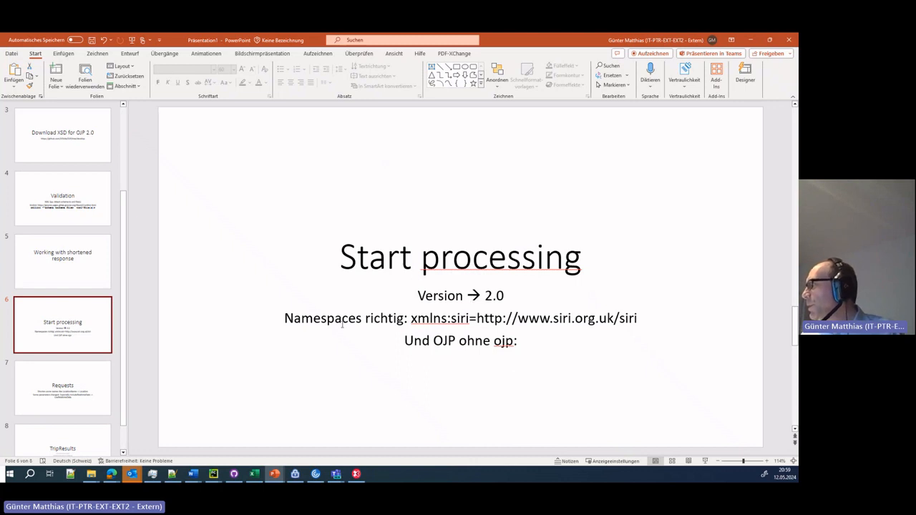
mouse_move(556, 334)
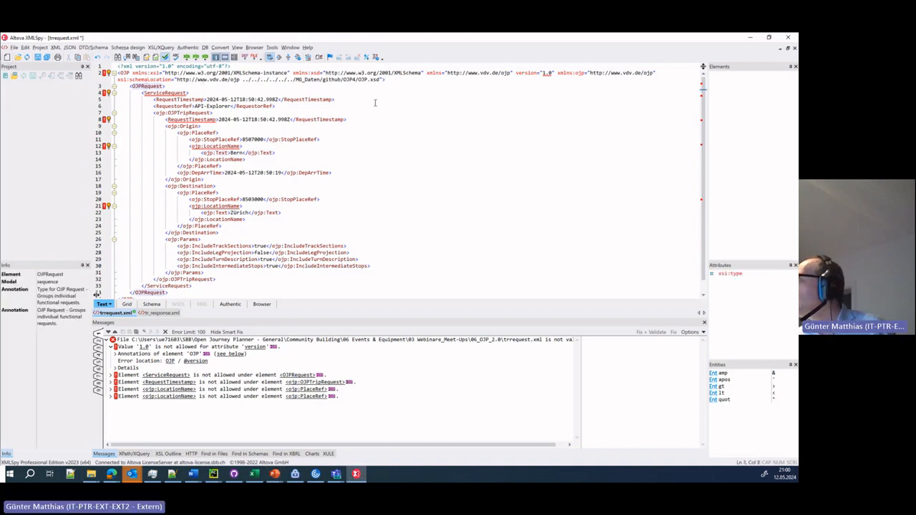
Step: Set version 2.0, declare xmlns:siri, and prefix ServiceRequest and RequestTimestamp with siri:
left_click(546, 72)
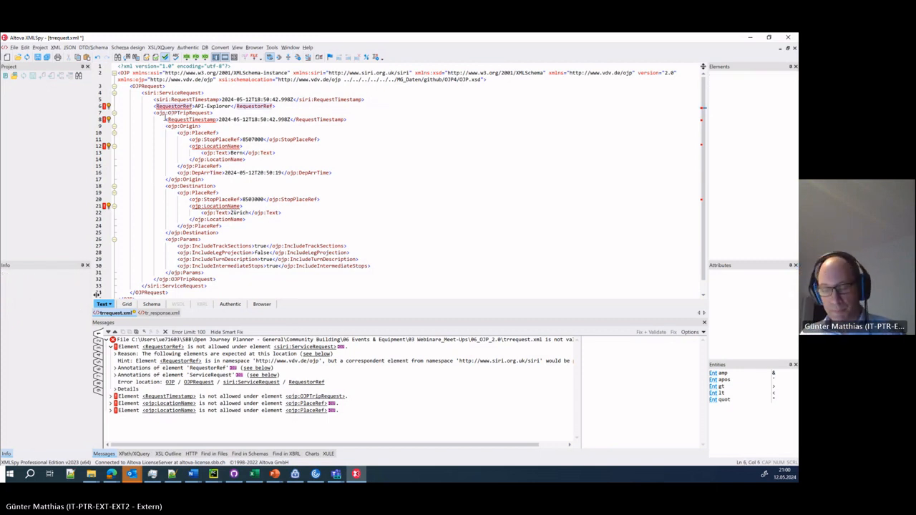
left_click(179, 179)
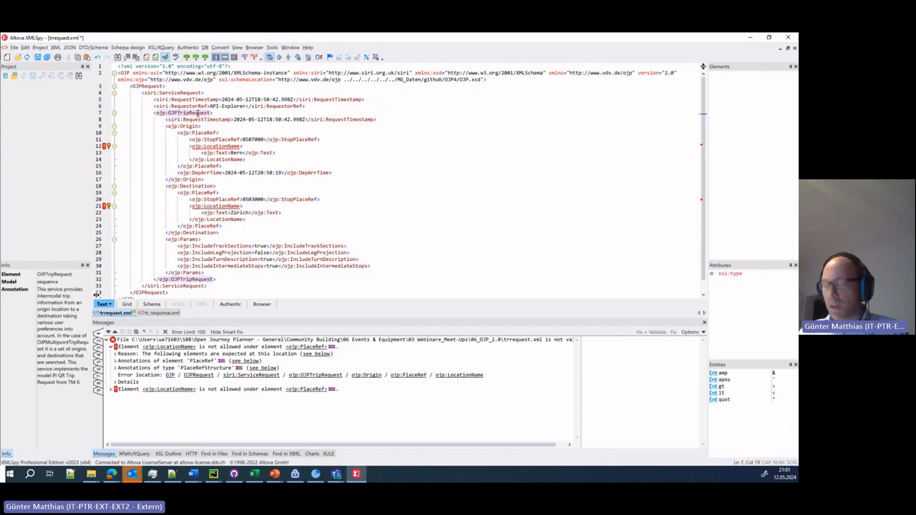
Step: Remove all 34 'ojp:' prefixes from the trip request via Find/Replace
key("Ctrl+f")
type("ojp:")
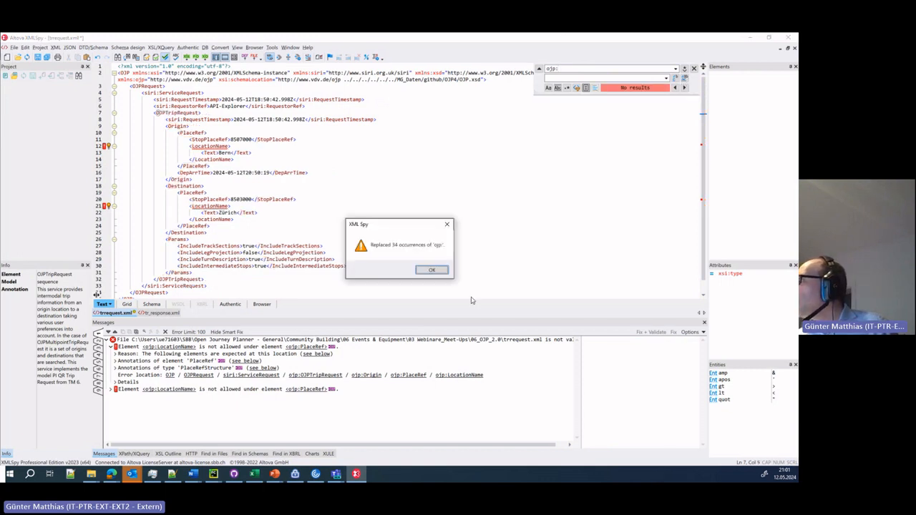
left_click(432, 270)
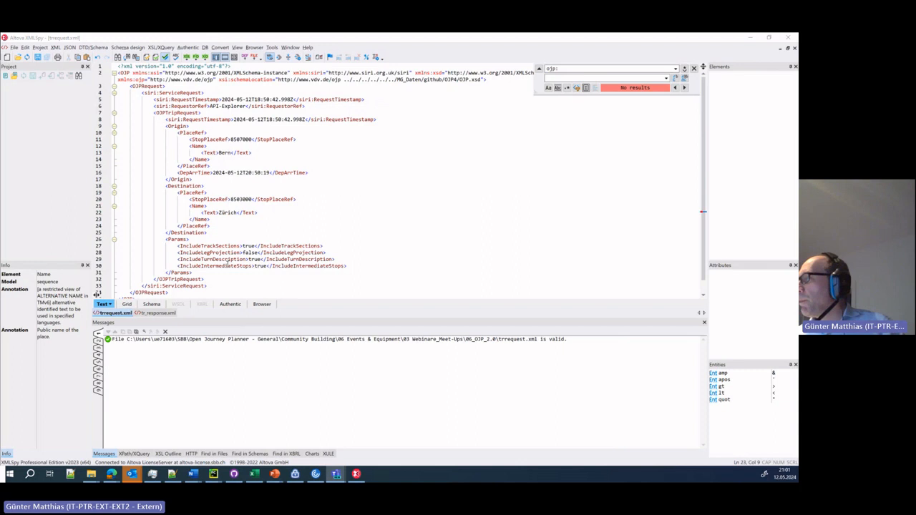
mouse_move(476, 290)
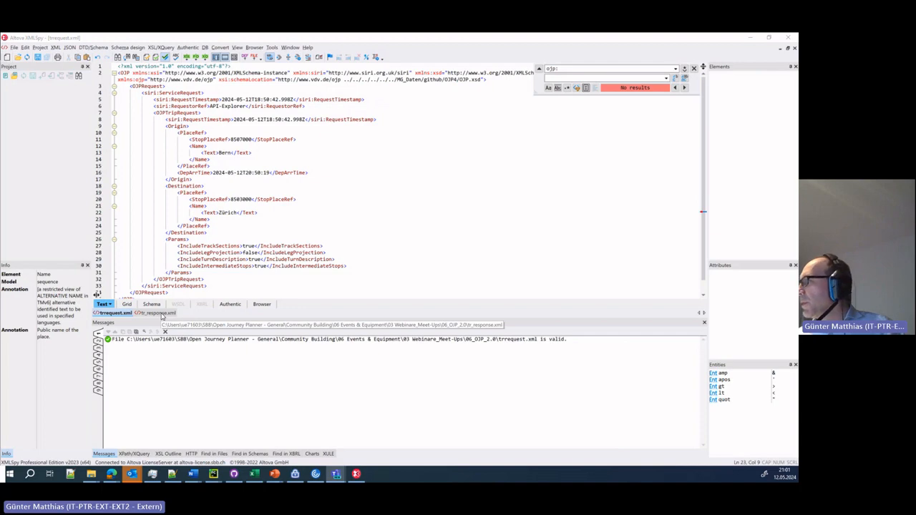
Step: Switch to the tr_response.xml document to start stripping its ojp: prefixes
left_click(156, 313)
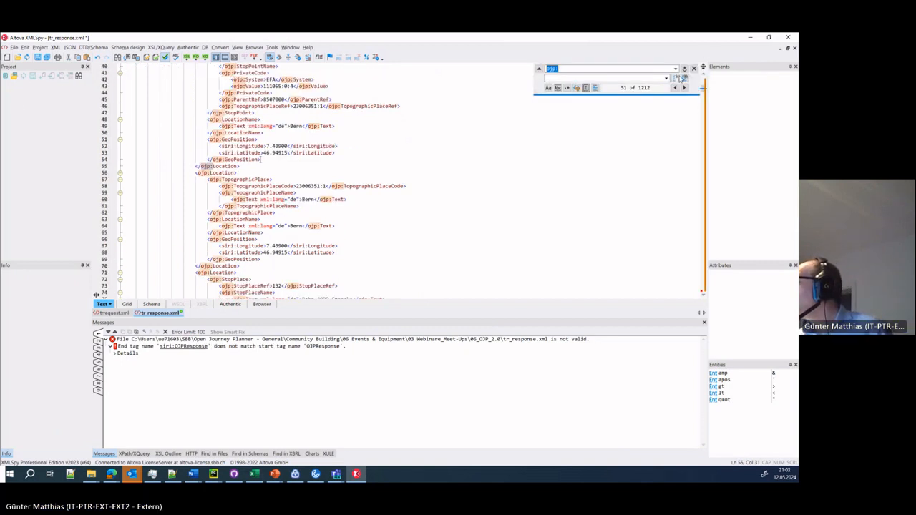
mouse_move(684, 78)
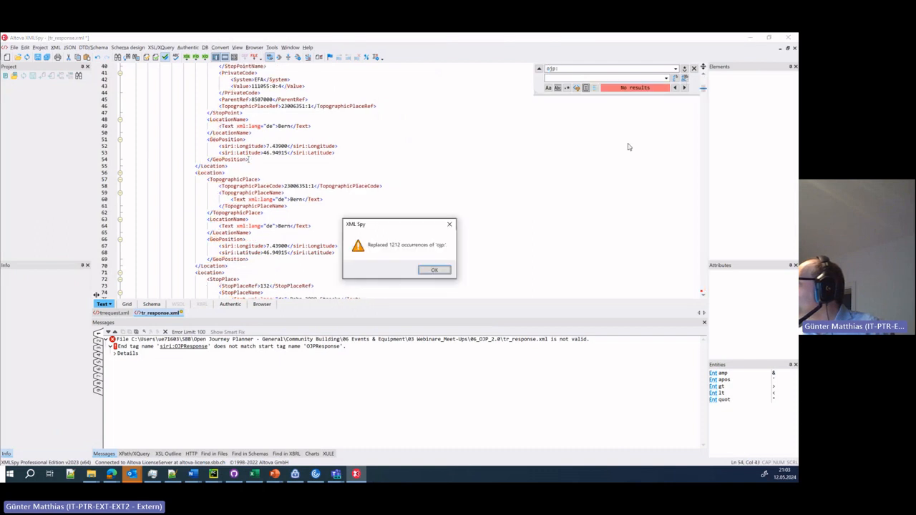
Step: Acknowledge the 1212 ojp: replacements and fix the closing OJPResponse tag at the end
left_click(434, 270)
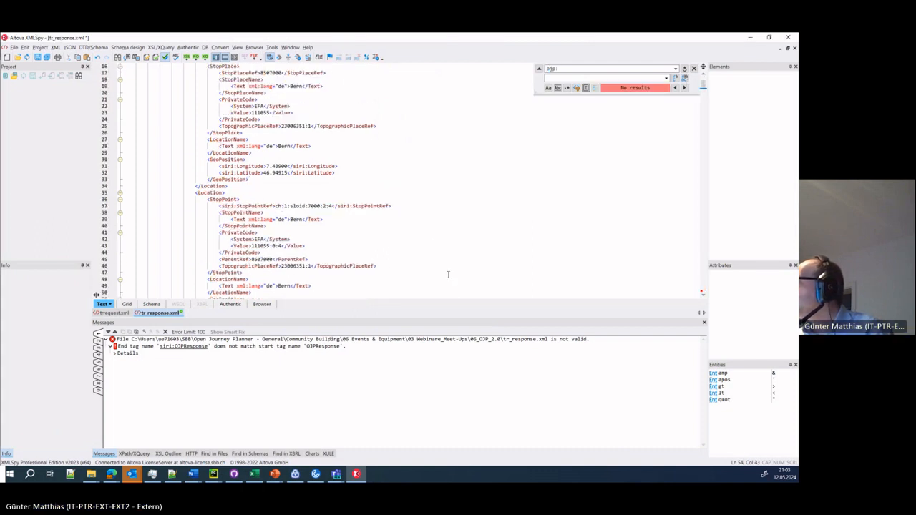
scroll("down", 3)
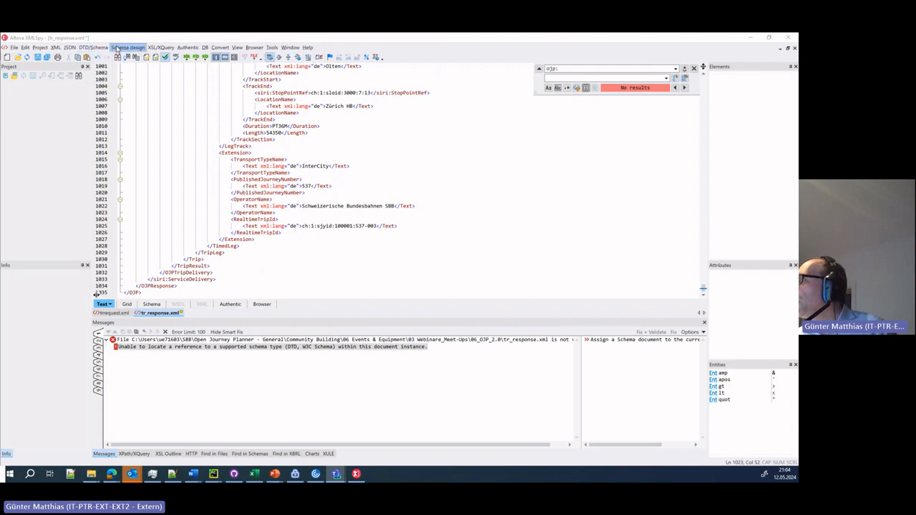
left_click(93, 46)
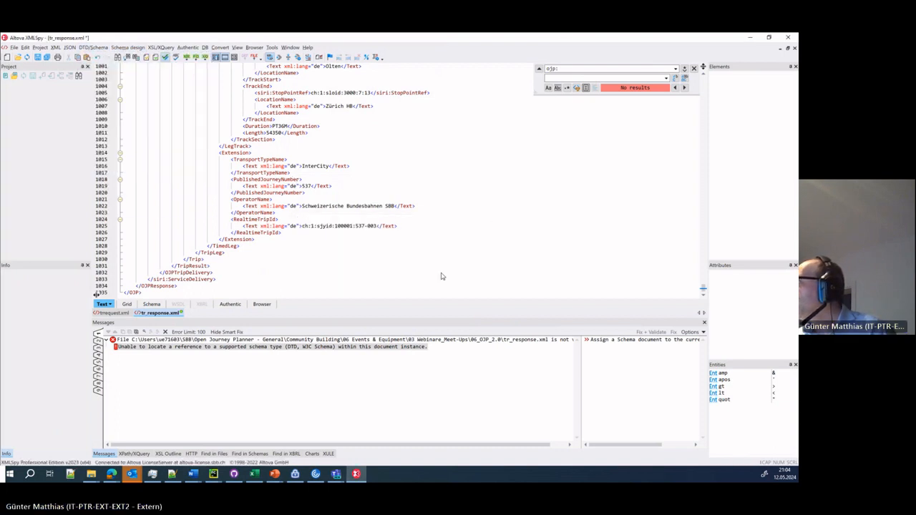
mouse_move(349, 273)
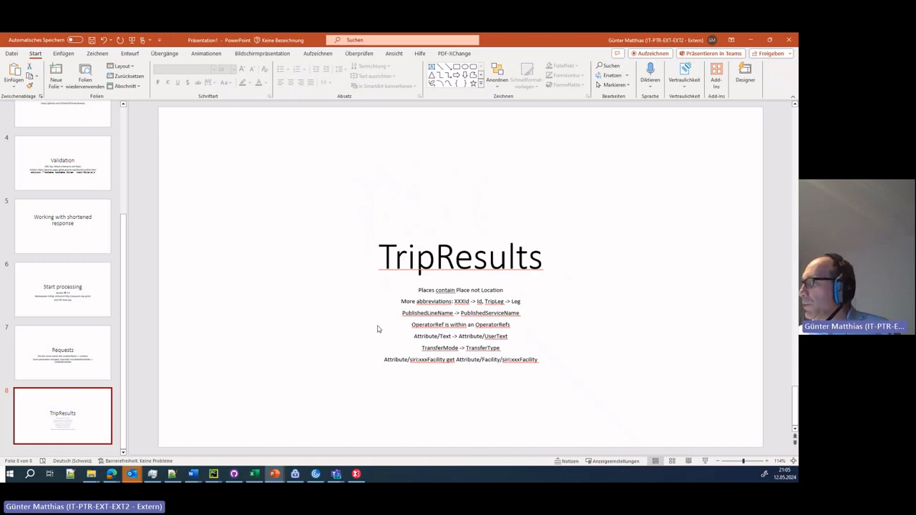
mouse_move(370, 330)
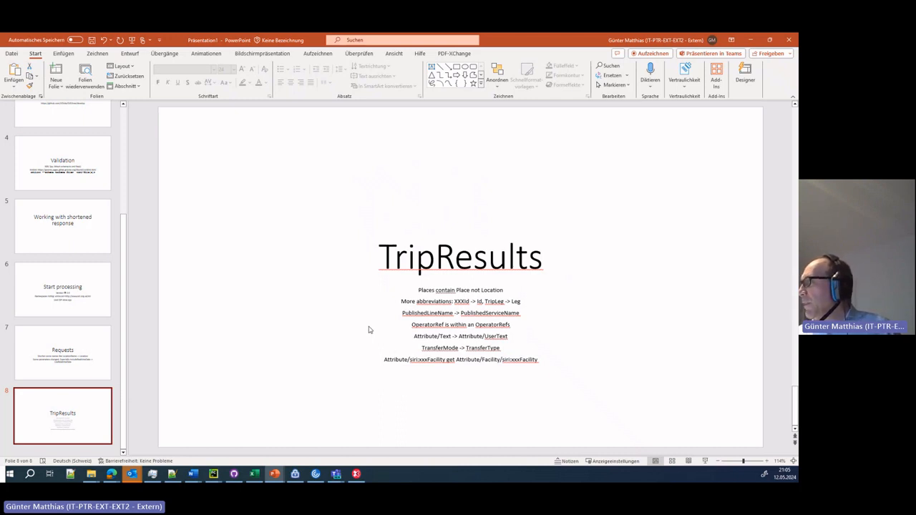
Step: Leave the TripResults slide and return to tr_response.xml in XMLSpy
key("alt+tab")
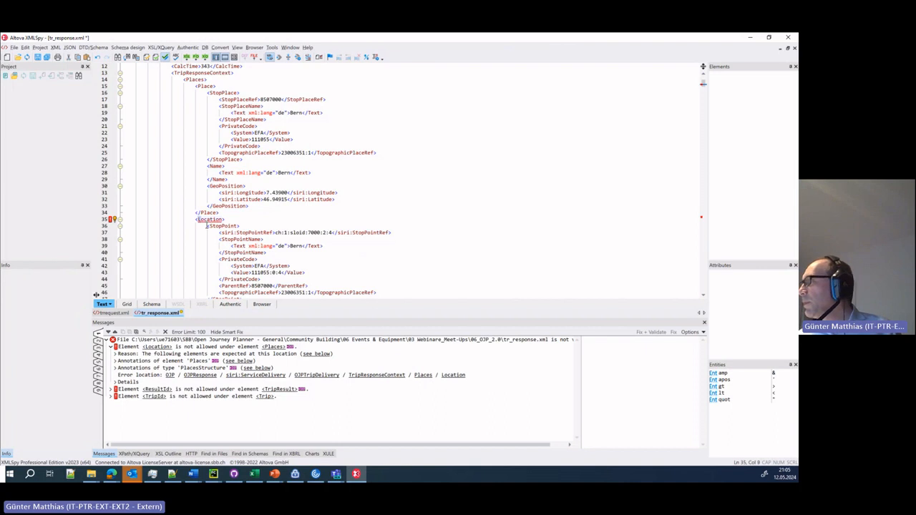
Step: Replace Location tags with Place (31 closing) and 74 LocationName occurrences with Name
double_click(208, 219)
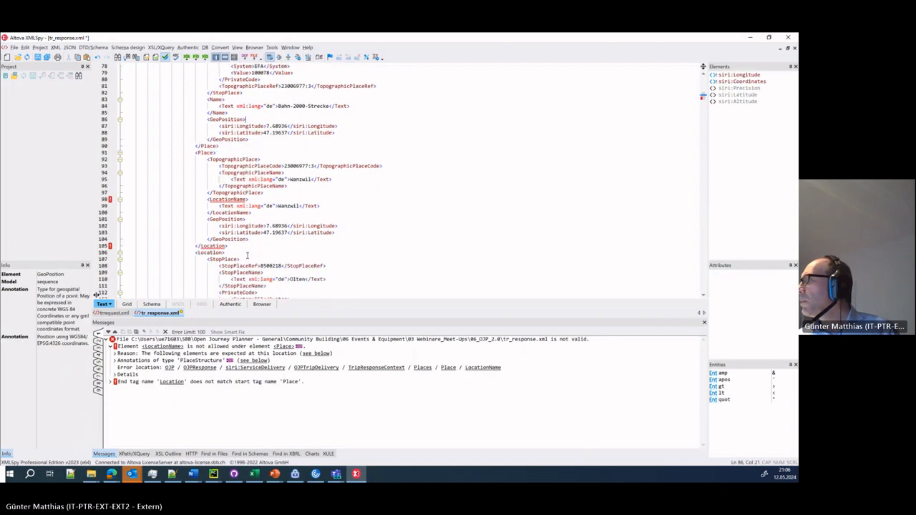
scroll("down", 3)
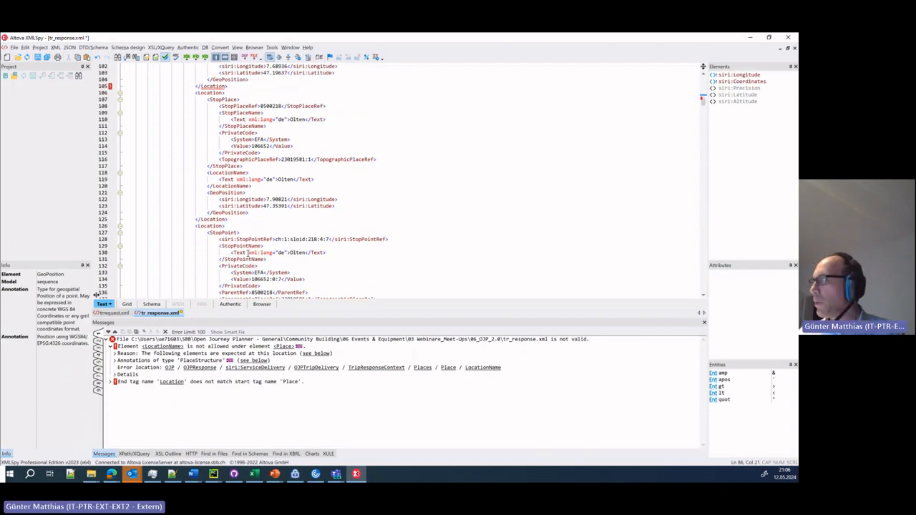
type("<Location>")
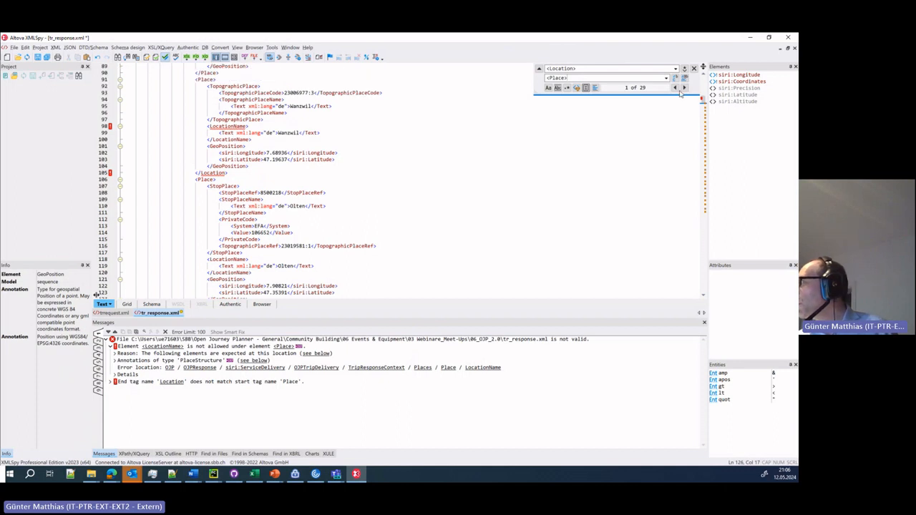
left_click(683, 87)
type("/")
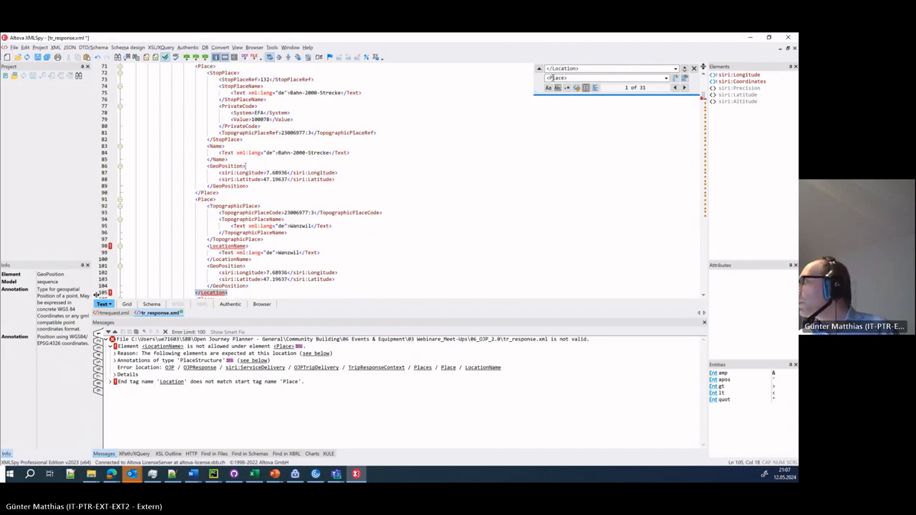
mouse_move(574, 106)
type("/")
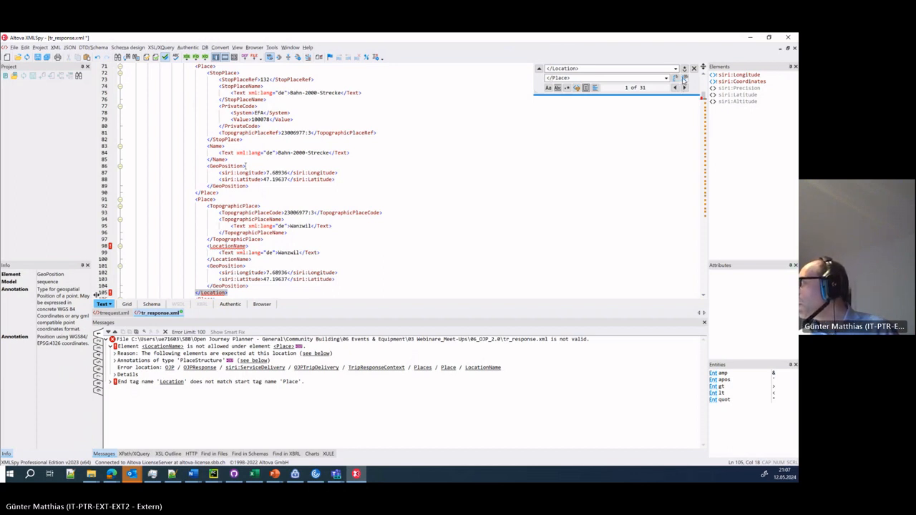
left_click(685, 88)
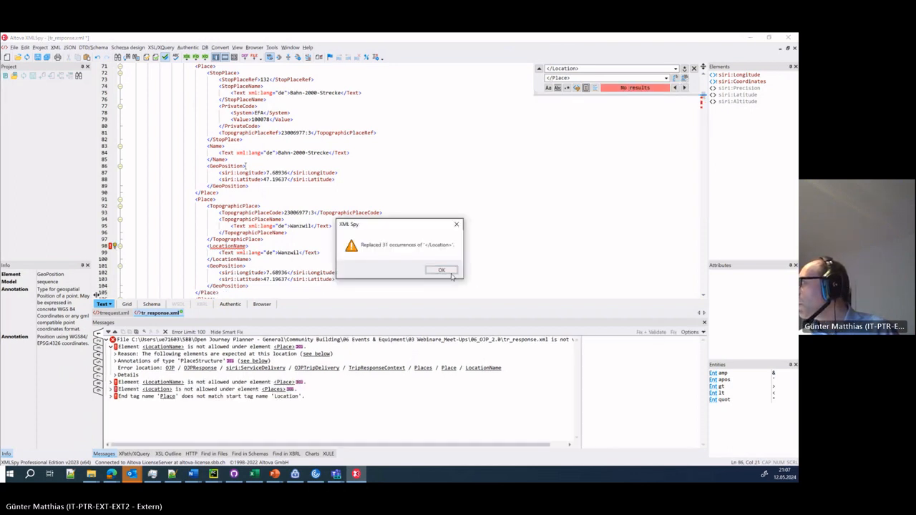
left_click(441, 270)
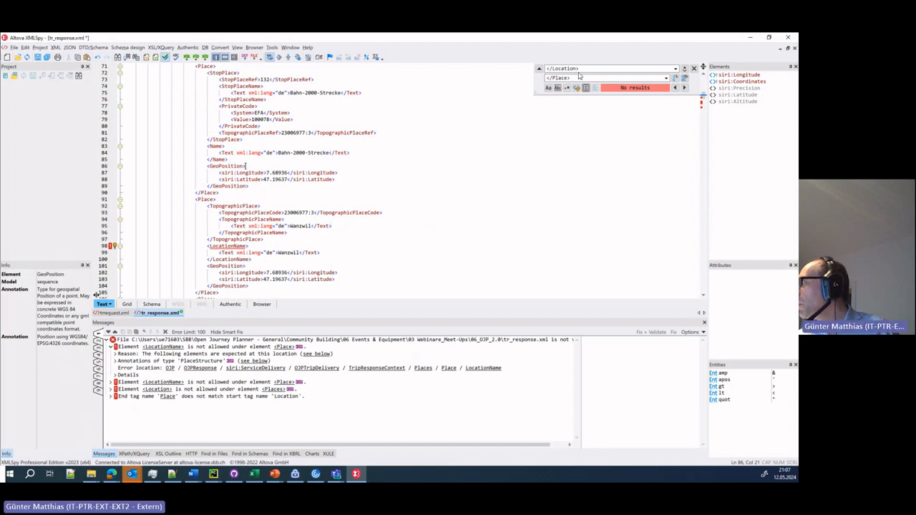
type("Locatio")
type("Name")
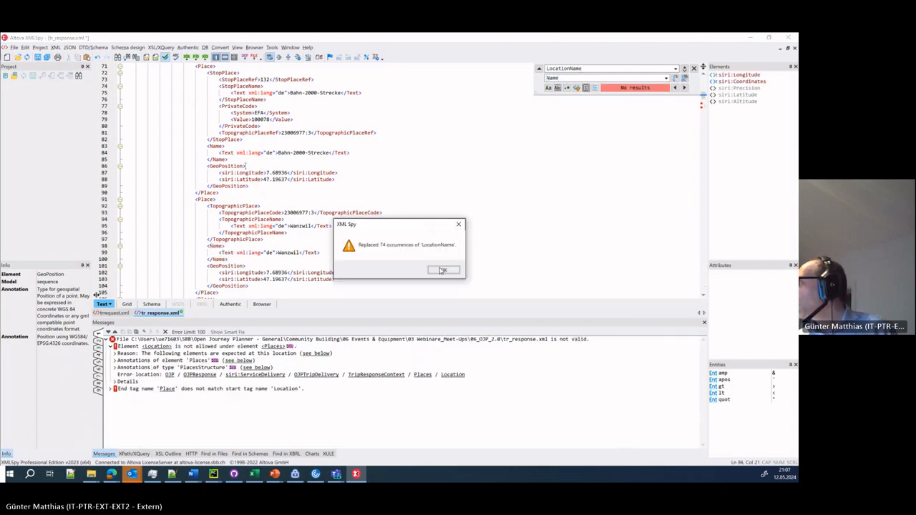
left_click(443, 270)
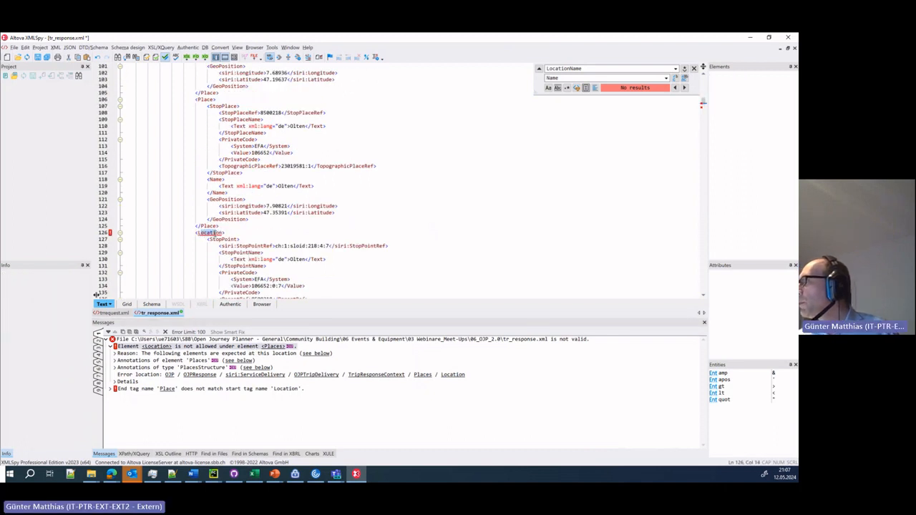
Step: Scroll the trip response to confirm Location elements are now Place and see the ResultId error
scroll("down", 3)
type("<Place>")
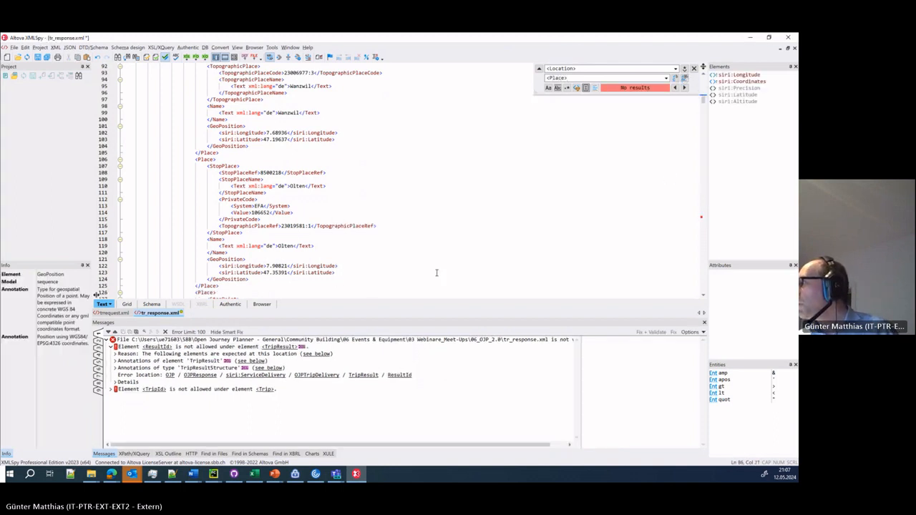
scroll("down", 3)
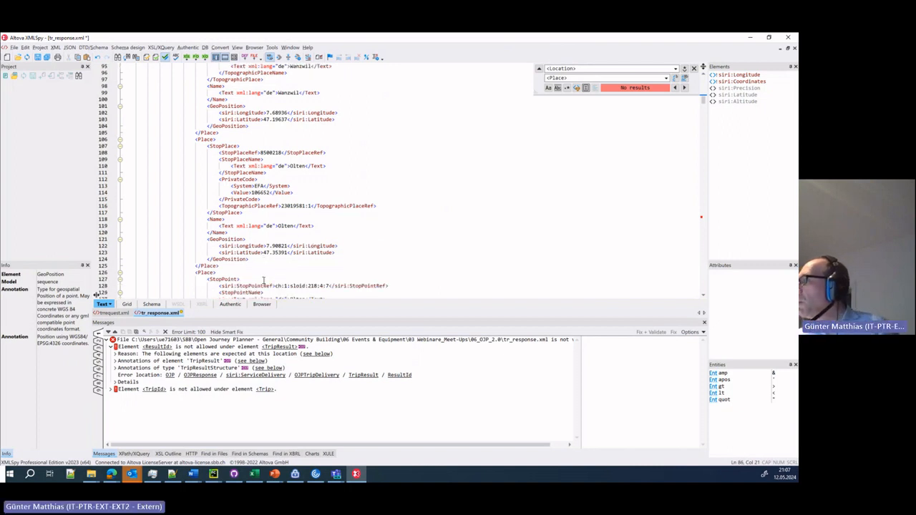
scroll("down", 3)
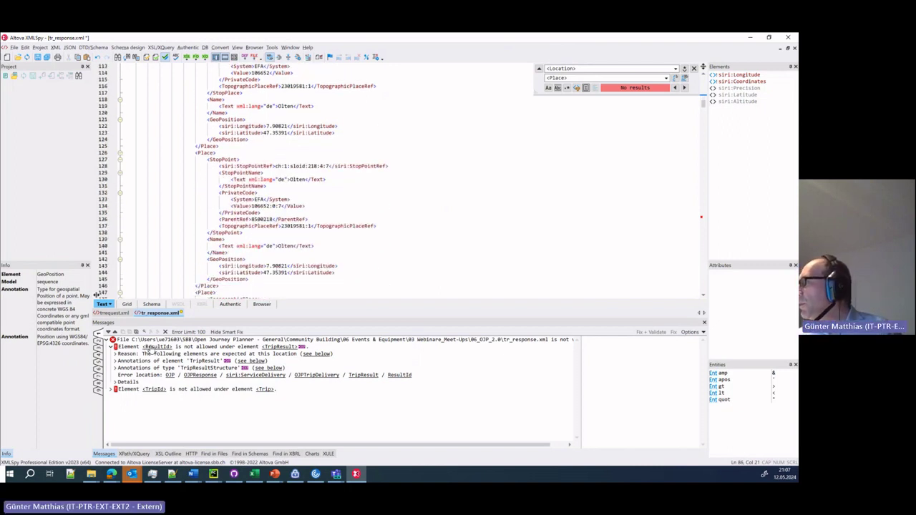
mouse_move(525, 149)
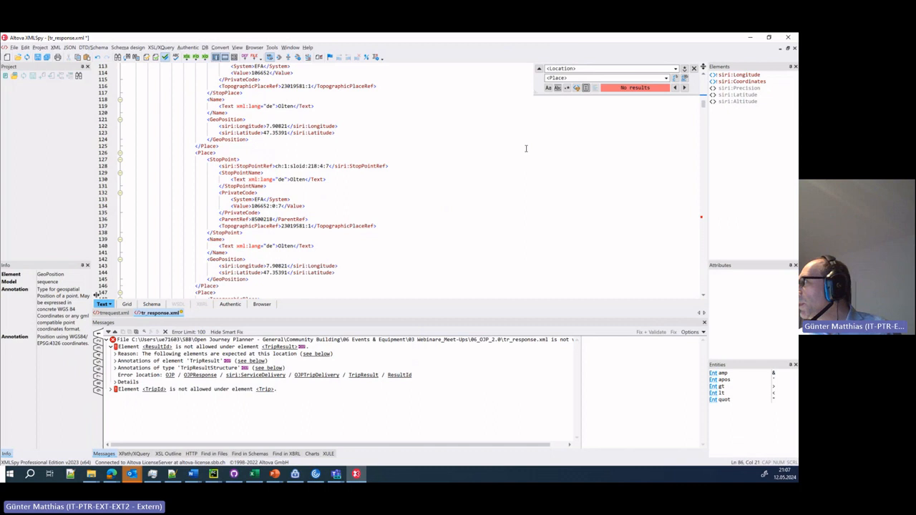
Step: Replace the two ResultId and six LegId occurrences with Id via Find and Replace
type("T")
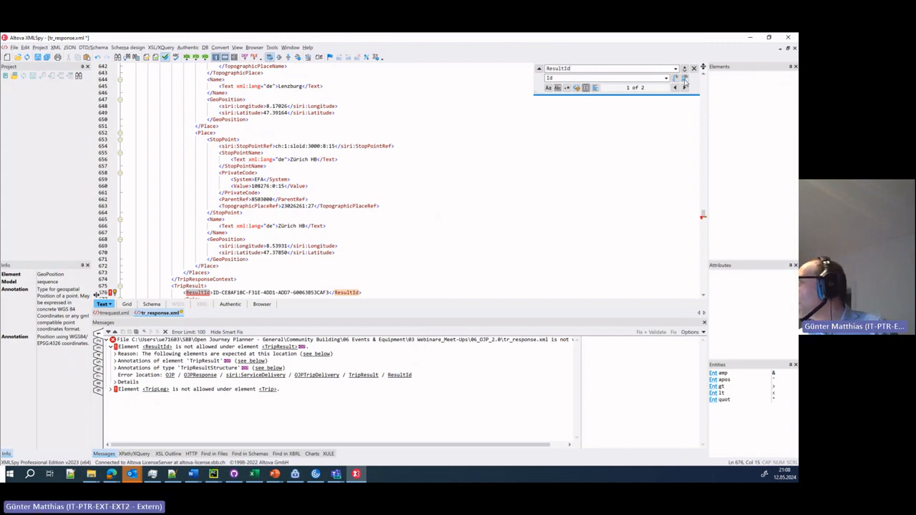
left_click(685, 87)
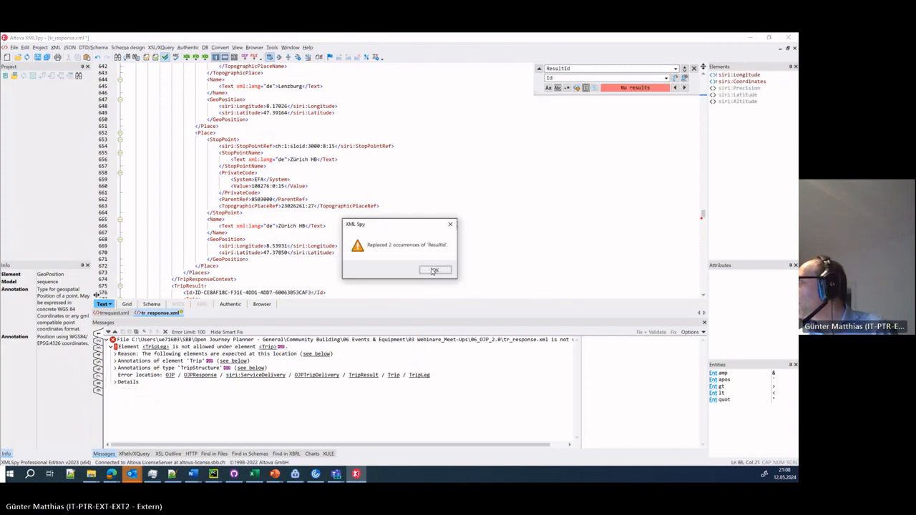
left_click(435, 270)
type("LegId")
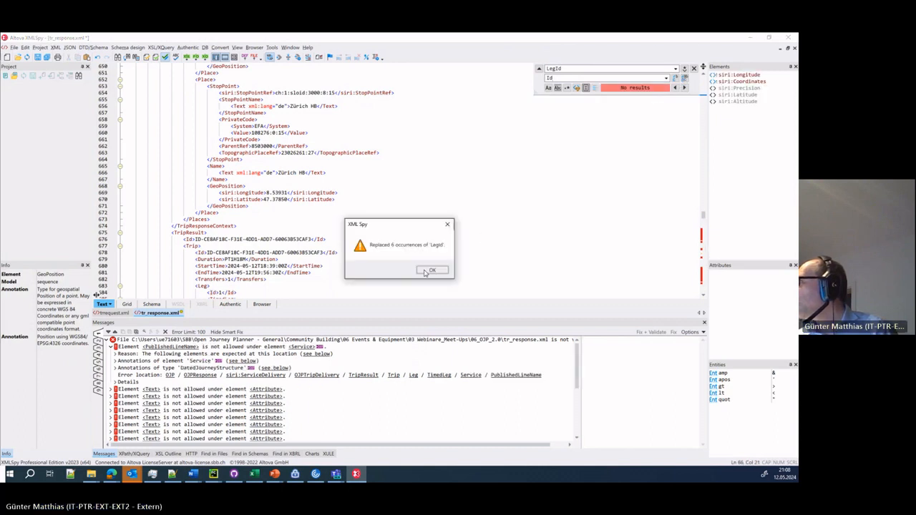
left_click(432, 270)
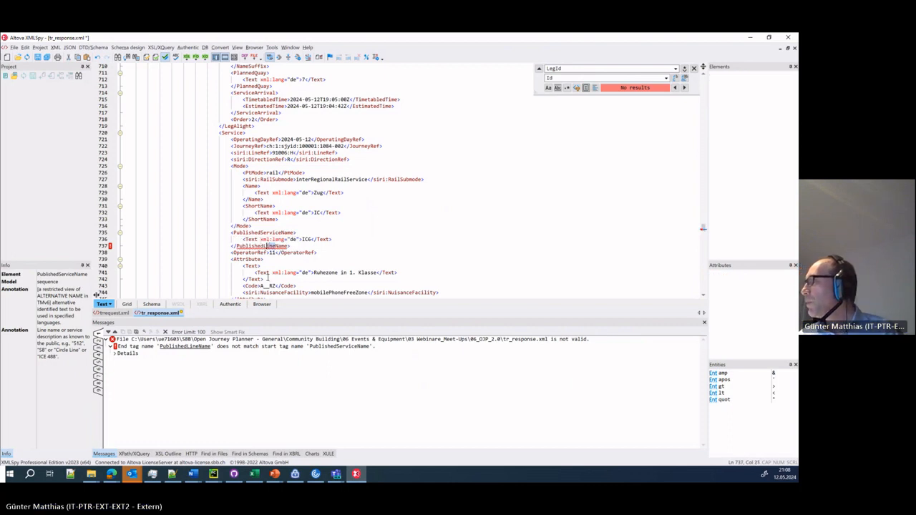
Step: Fix the PublishedServiceName end tag, rename Text to UserText, and wrap the facility element
double_click(265, 252)
type("Servic")
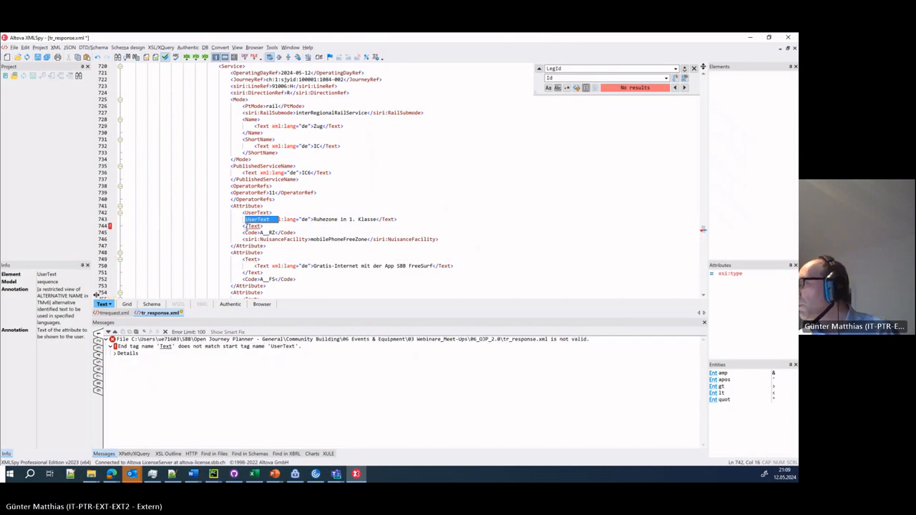
left_click(261, 232)
type("<siri:AccessFacility></siri:AccessFacility>")
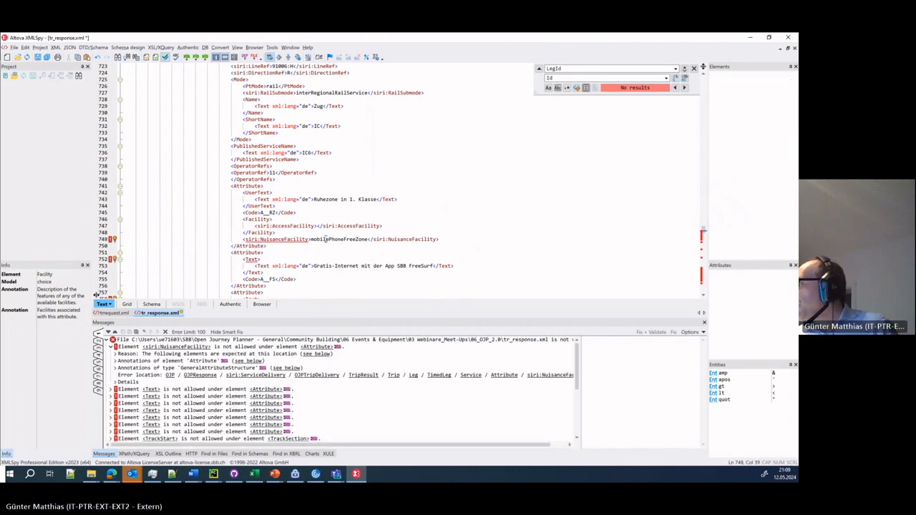
left_click(330, 239)
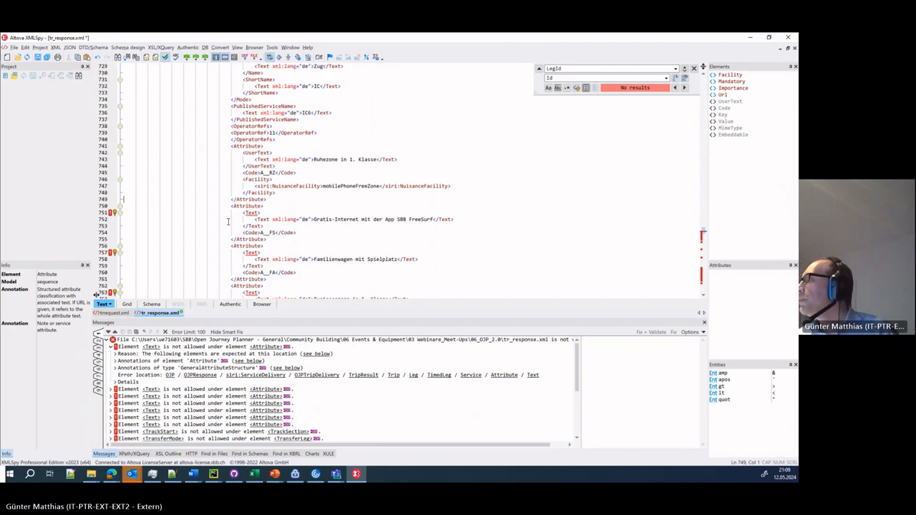
mouse_move(152, 214)
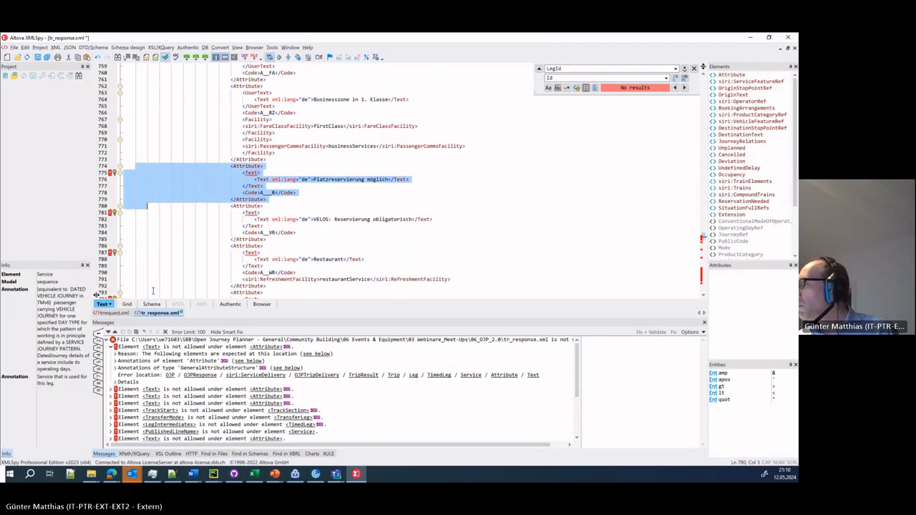
Step: Delete the leftover Attribute blocks and rename TrackStart to TrackSectionStart with matching end tag
scroll("down", 3)
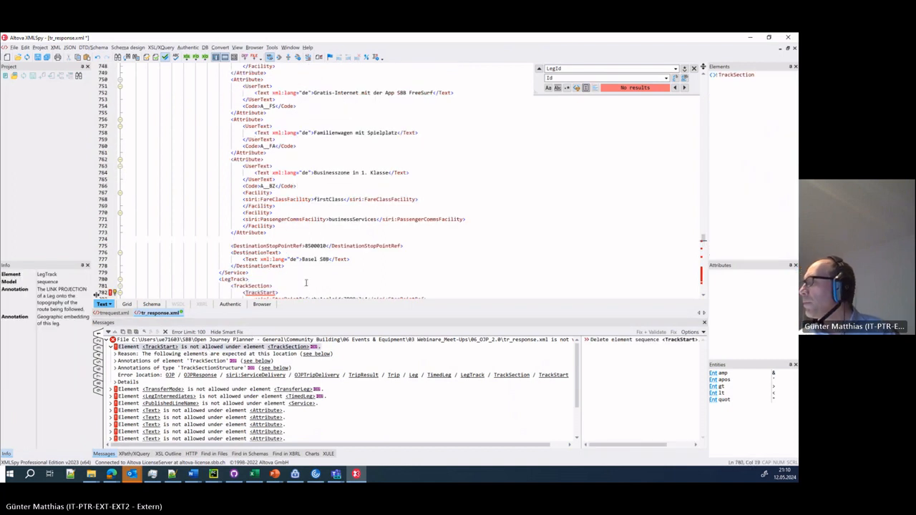
scroll("down", 3)
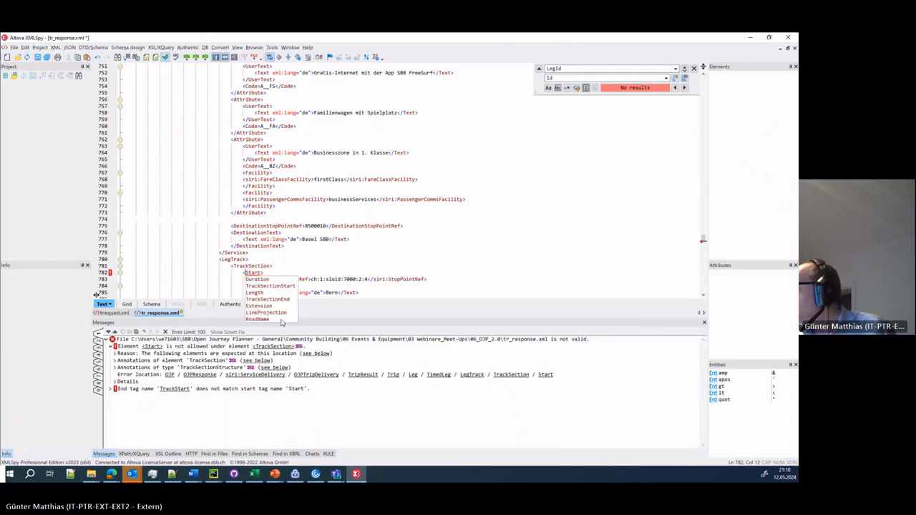
mouse_move(258, 294)
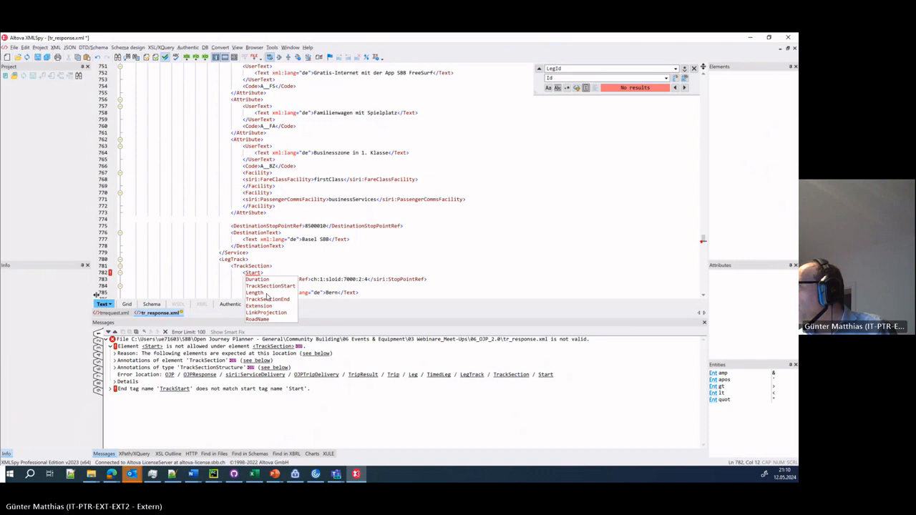
left_click(287, 266)
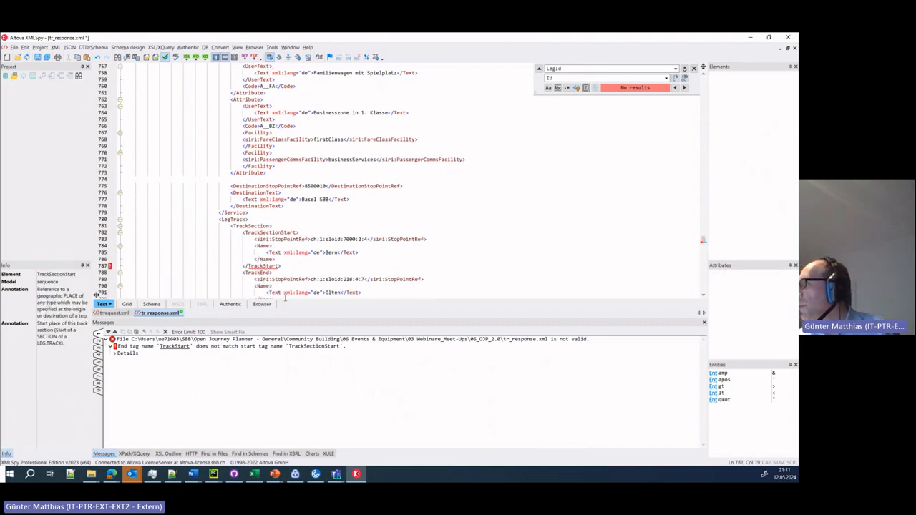
double_click(272, 273)
type("ectionS")
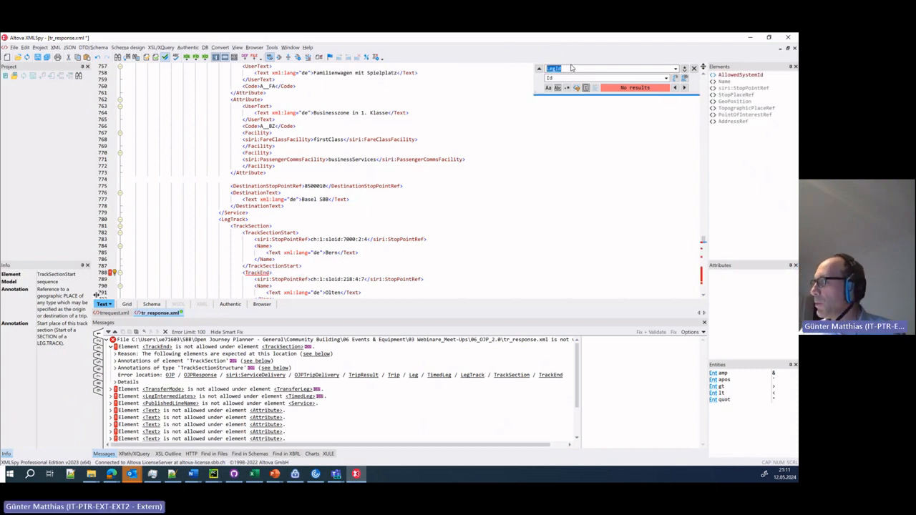
Step: Replace 2 TrackStart with TrackSectionStart and 4 TrackEnd with TrackSectionEnd
type("TrackStart")
left_click(608, 77)
type("TrackSectionStart")
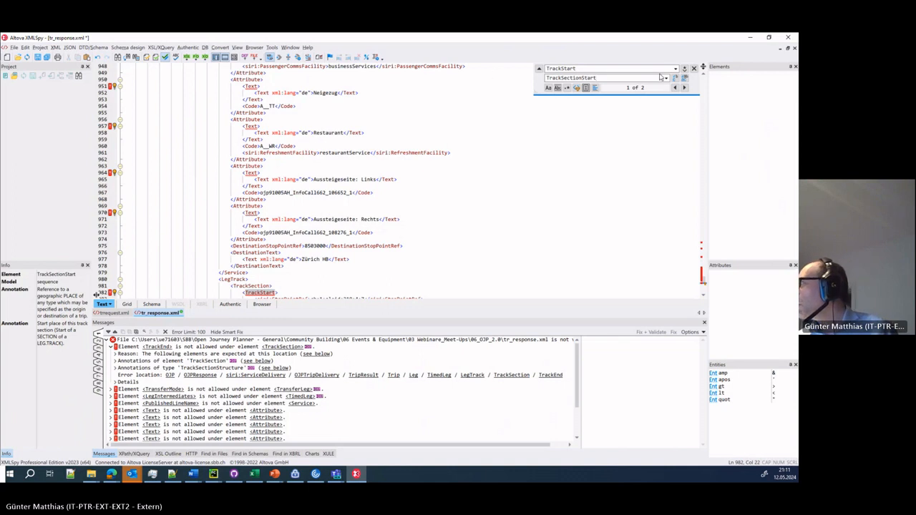
left_click(672, 87)
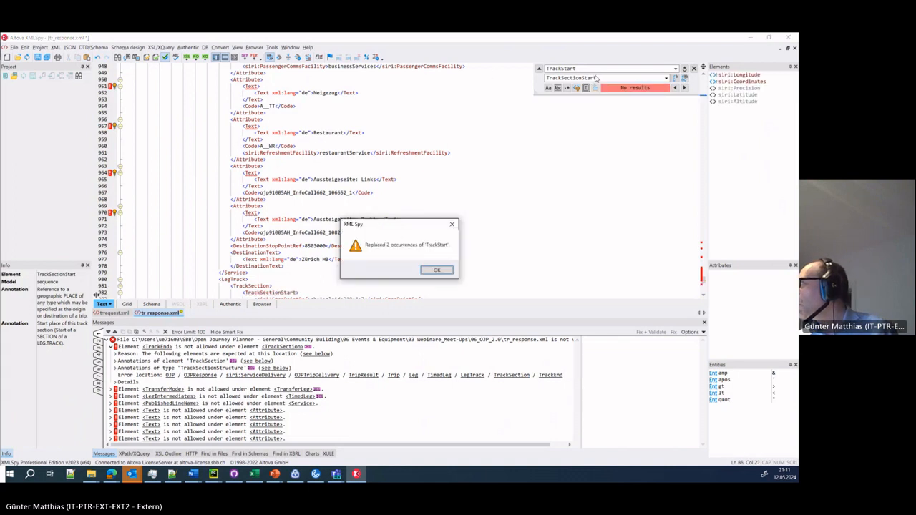
left_click(437, 270)
type("End")
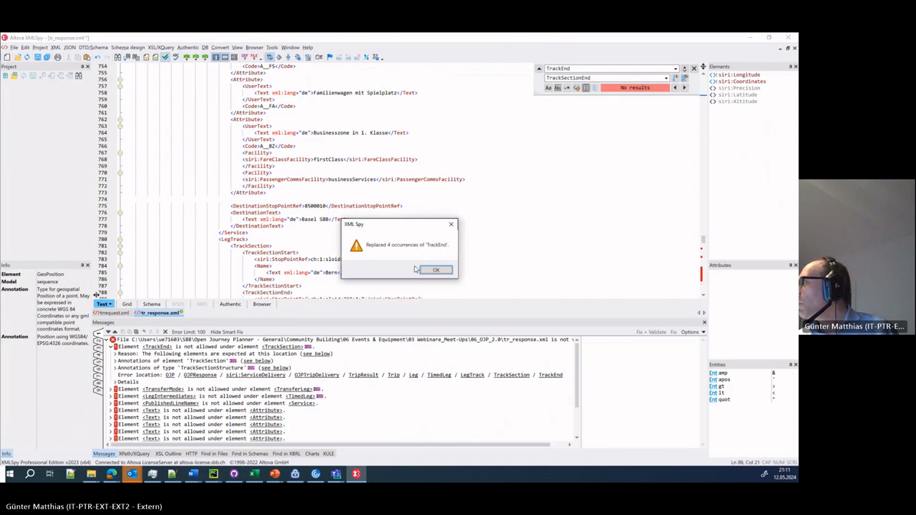
left_click(436, 270)
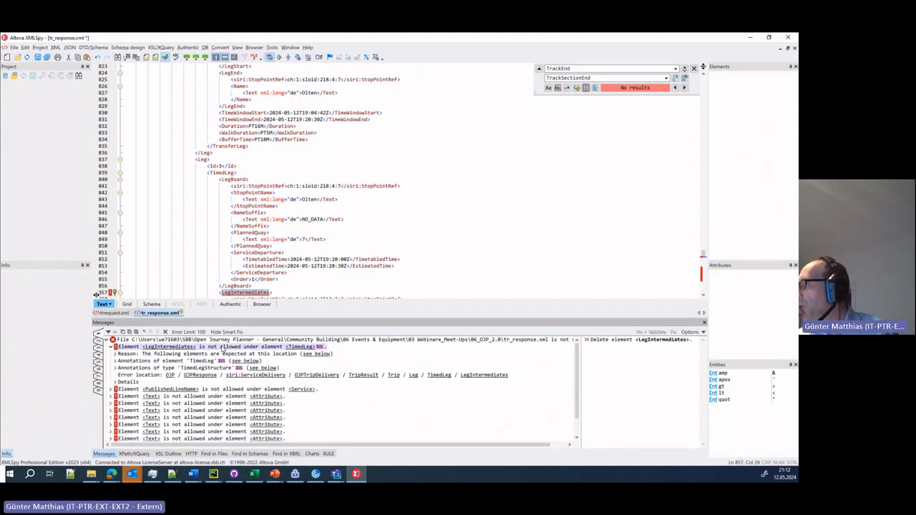
Step: Scroll to the third leg and rename both LegIntermediates tags to LegIntermediate
scroll("down", 3)
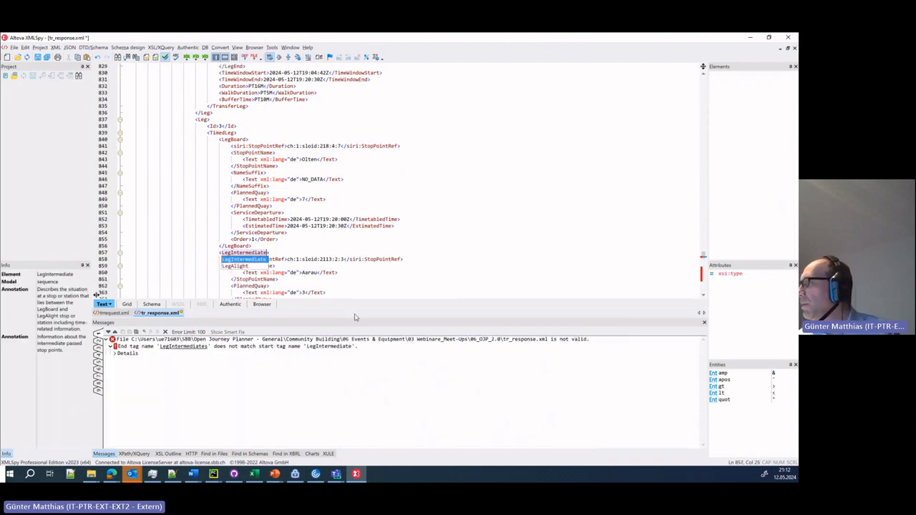
scroll("down", 3)
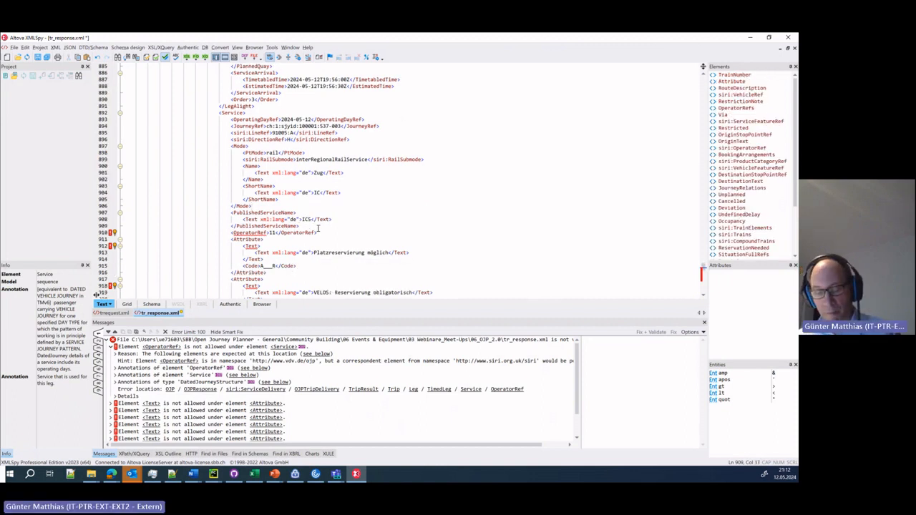
Step: Add OperatorRefs around the second service's OperatorRef and rename its first Text to UserText
left_click(272, 233)
type("User")
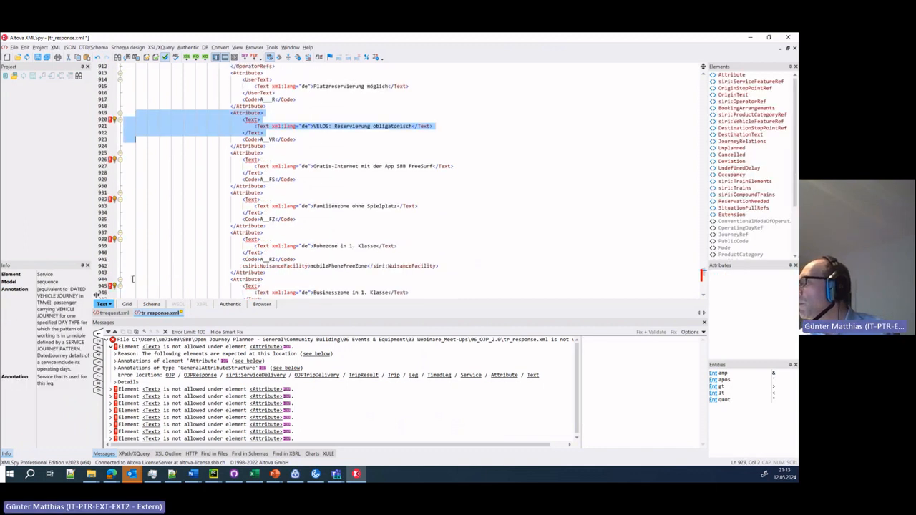
scroll("down", 3)
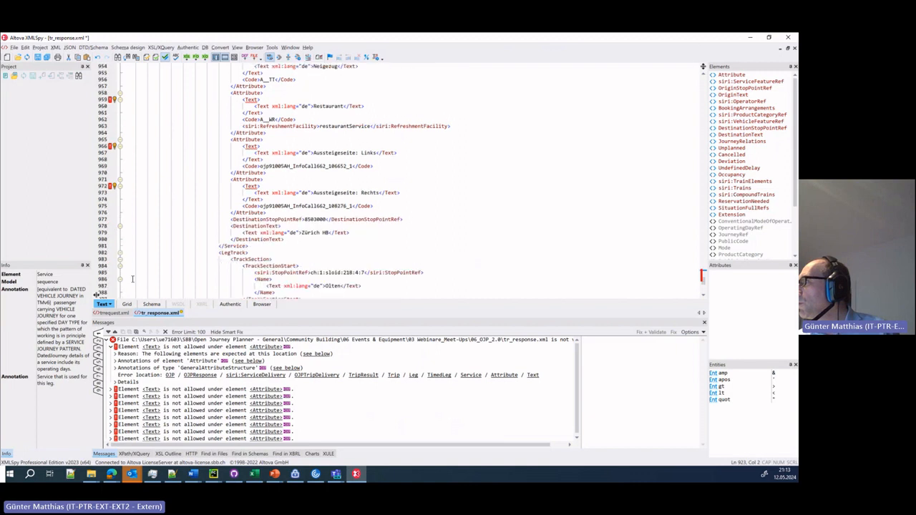